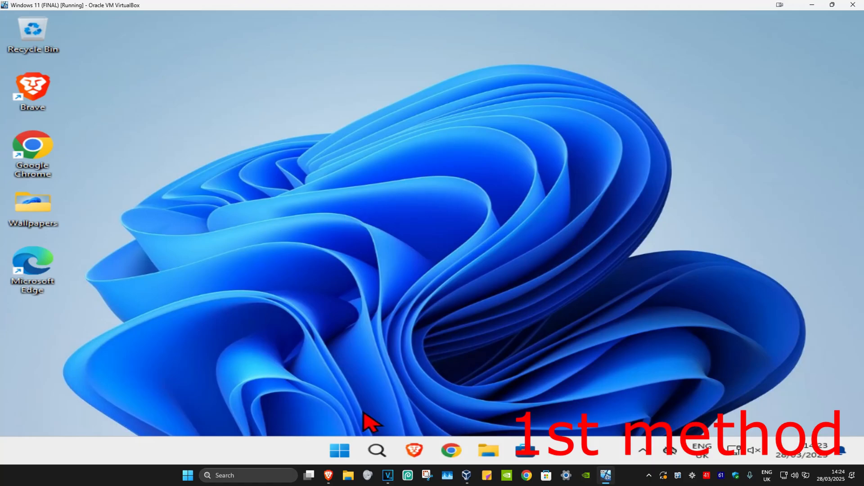
Open Windows Search and look up Microsoft Store.
{"action": "left_click", "coordinate": [376, 450]}
{"action": "type", "text": "microsoft st"}
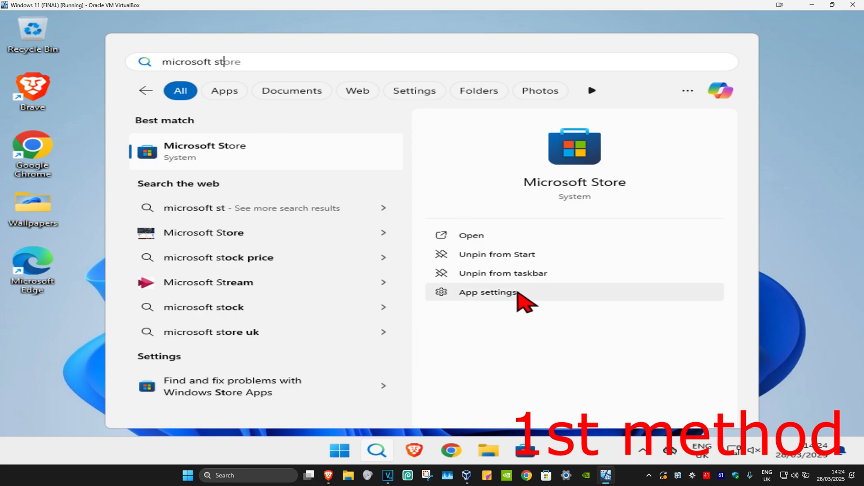
Reset the Microsoft Store app from its App settings Reset section.
{"action": "left_click", "coordinate": [487, 292]}
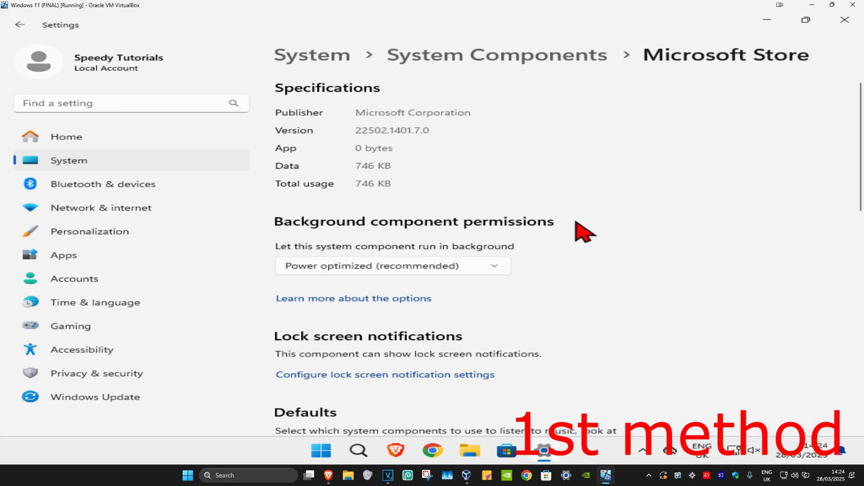
{"action": "scroll", "scroll_direction": "down", "scroll_amount": 3}
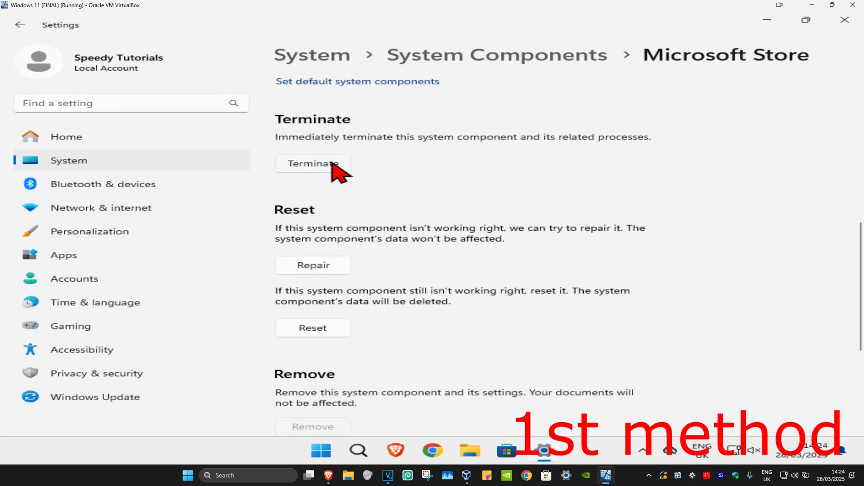
{"action": "mouse_move", "coordinate": [312, 328]}
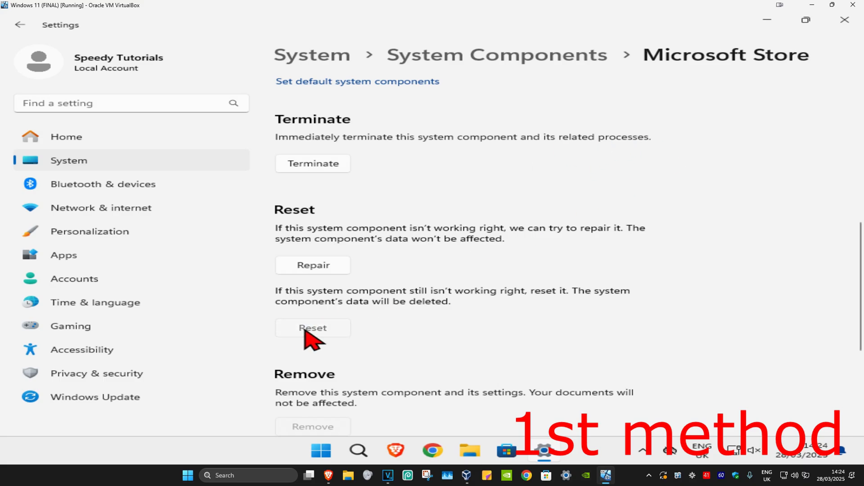
{"action": "left_click", "coordinate": [312, 328]}
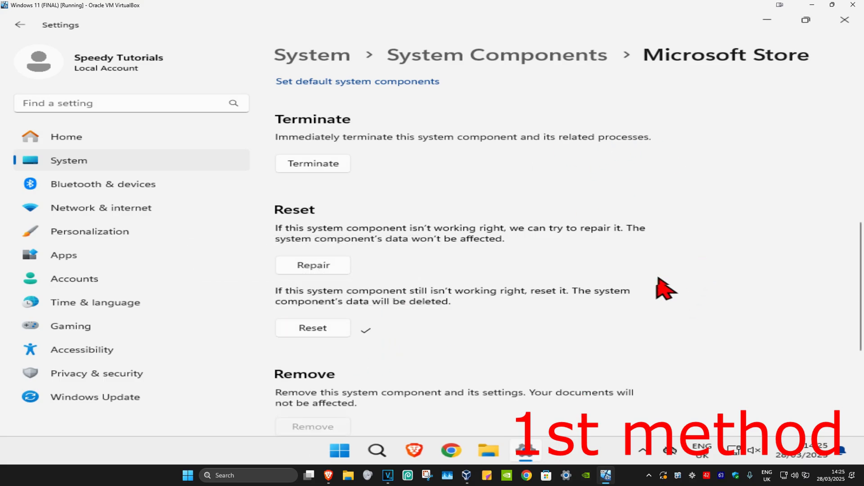
{"action": "mouse_move", "coordinate": [561, 338]}
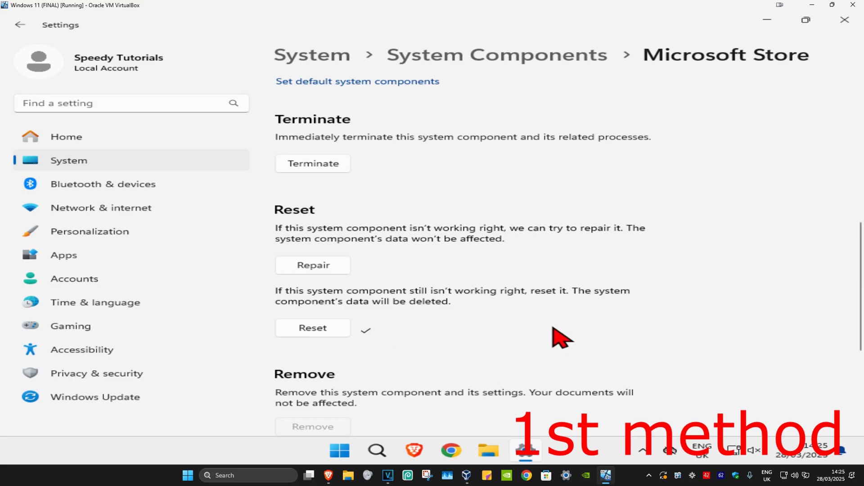
{"action": "left_click", "coordinate": [845, 20]}
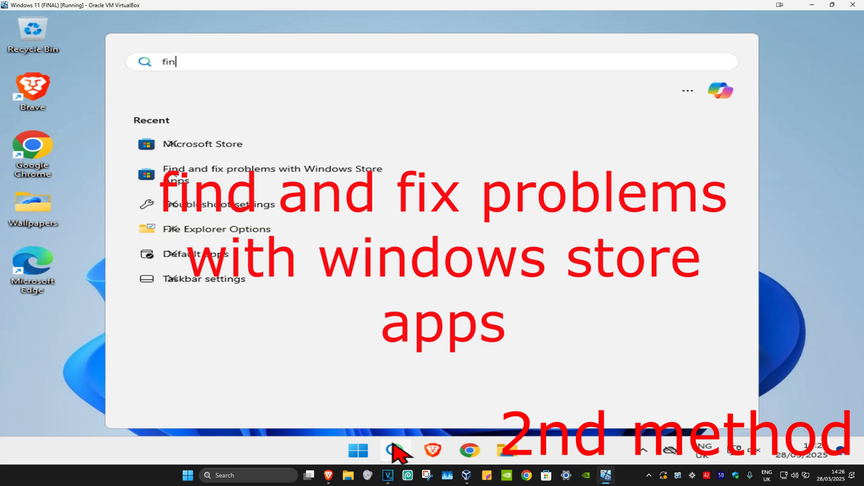
Run the 'Find and fix problems with Windows Store Apps' troubleshooter, then close it.
{"action": "type", "text": "find and fix problems with Windows Store Apps"}
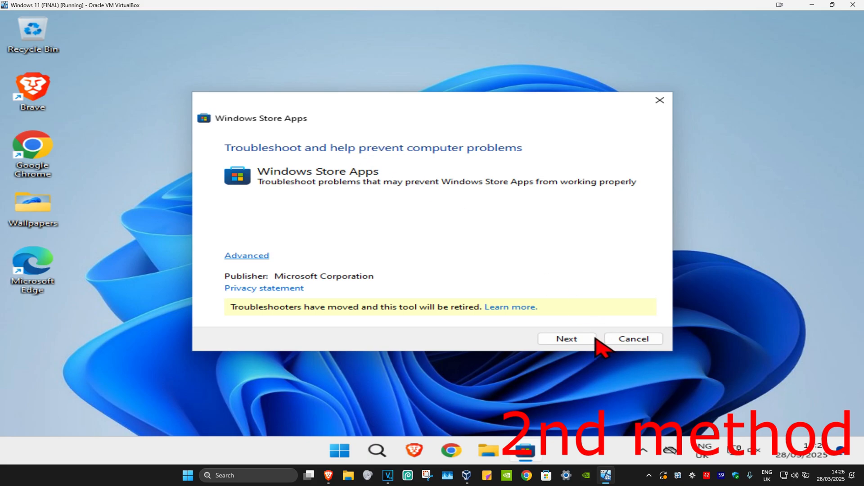
{"action": "left_click", "coordinate": [566, 339]}
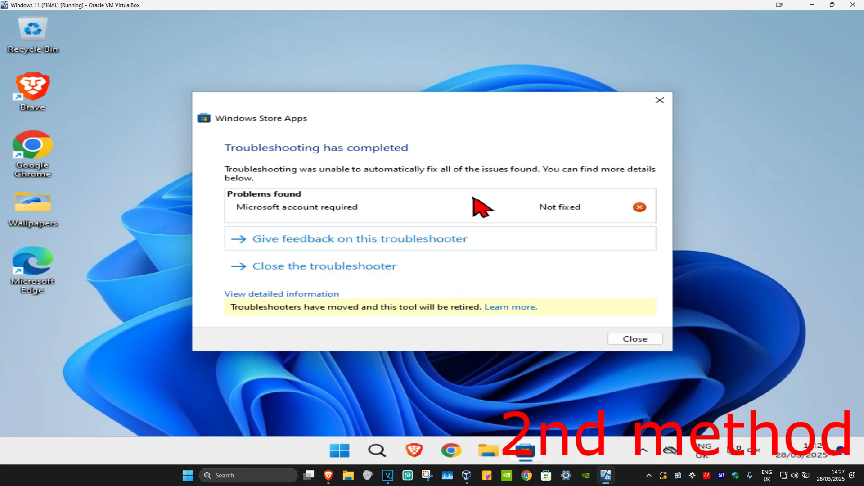
{"action": "left_click", "coordinate": [634, 338]}
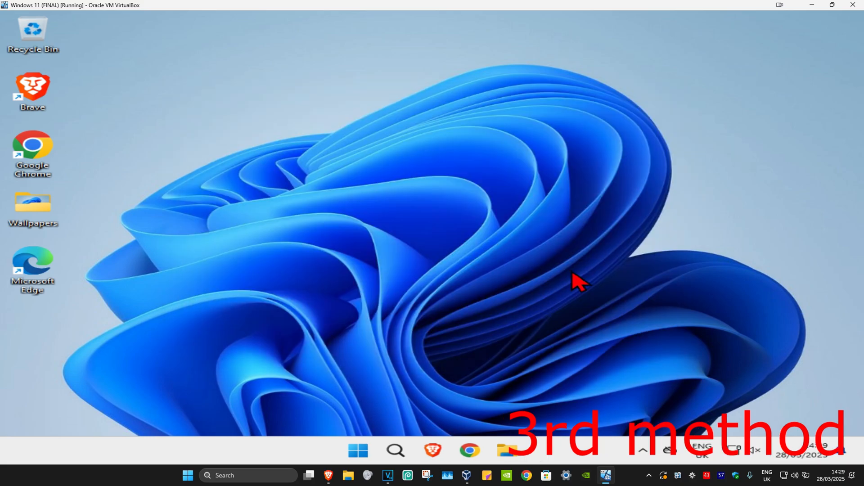
Open Check for updates in Settings and install all pending Windows updates.
{"action": "left_click", "coordinate": [395, 450]}
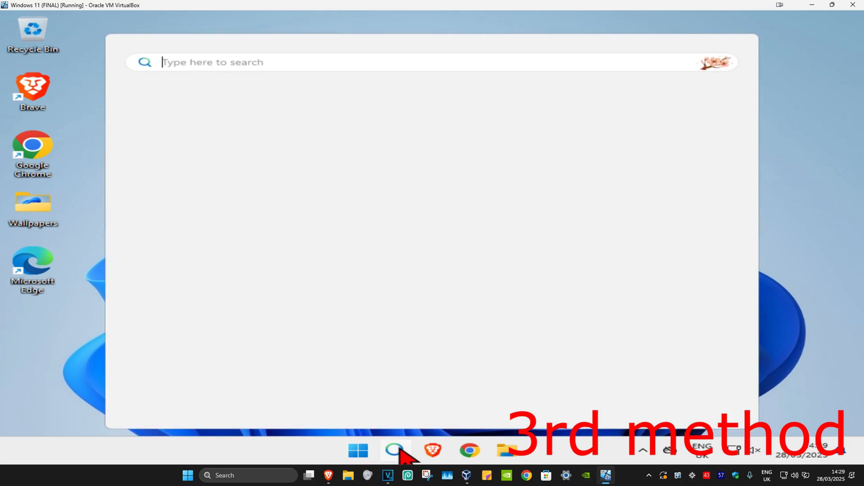
{"action": "type", "text": "check for"}
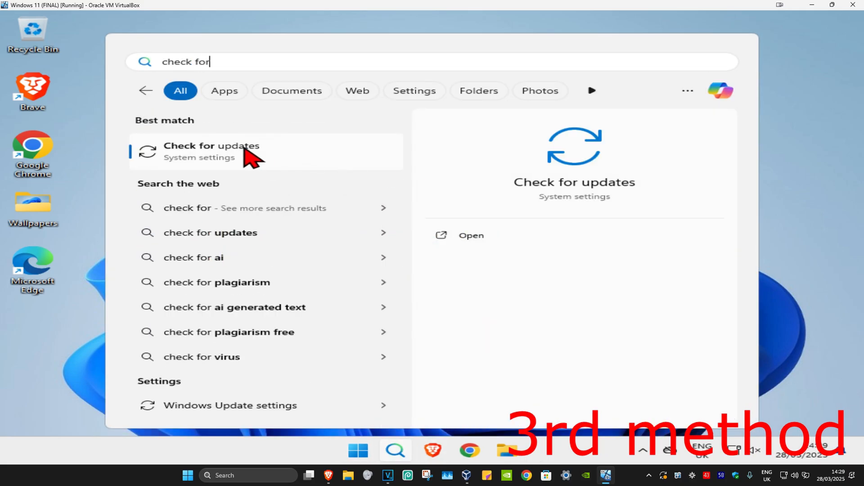
{"action": "left_click", "coordinate": [212, 151]}
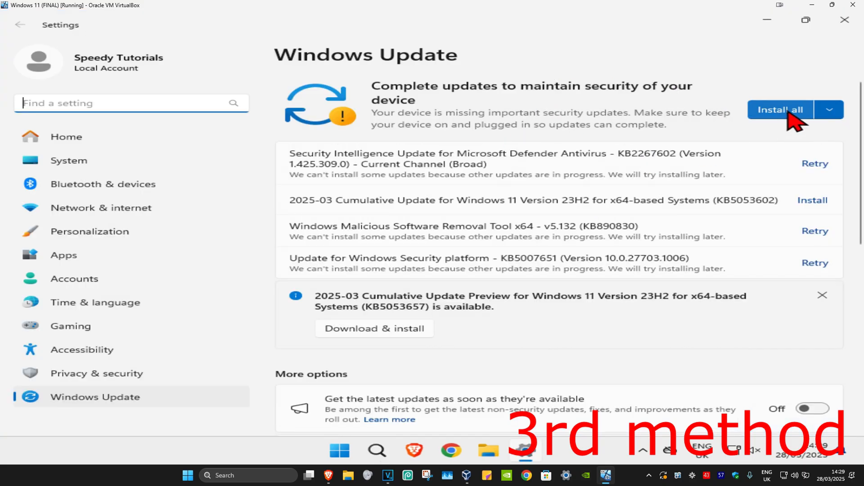
{"action": "left_click", "coordinate": [844, 20]}
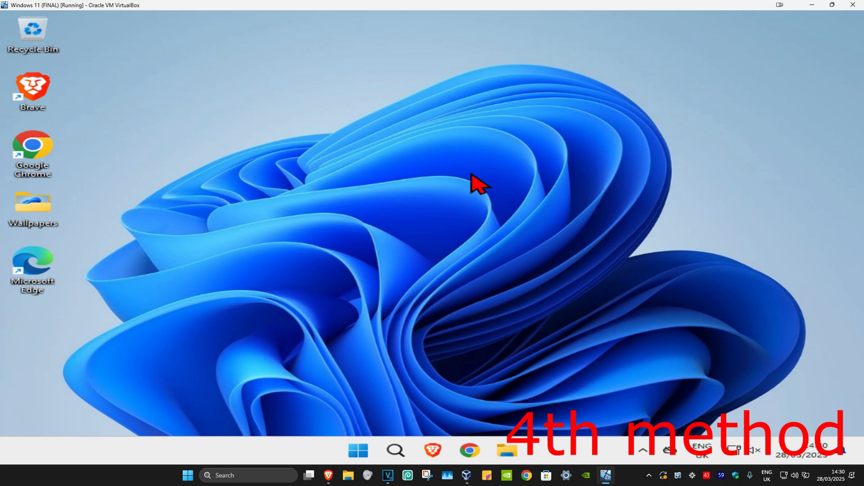
Clear the Store cache with wsreset and close the reopened Store window.
{"action": "left_click", "coordinate": [395, 450]}
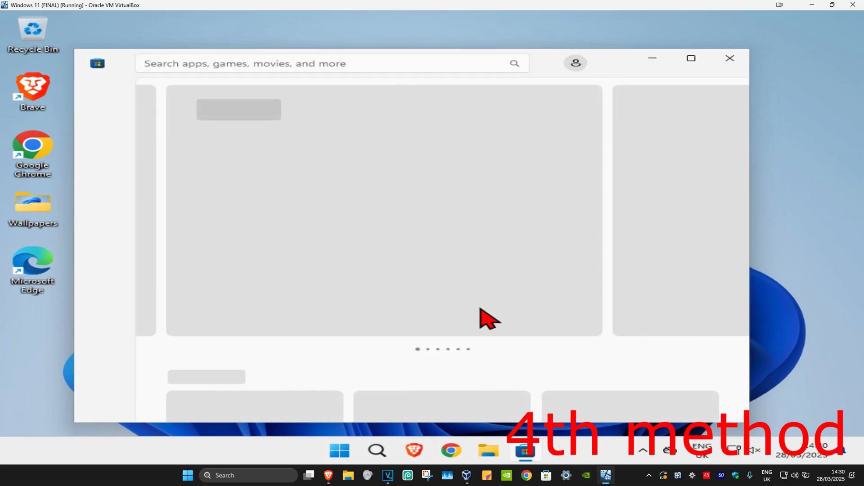
{"action": "left_click", "coordinate": [730, 58]}
{"action": "type", "text": "cmd"}
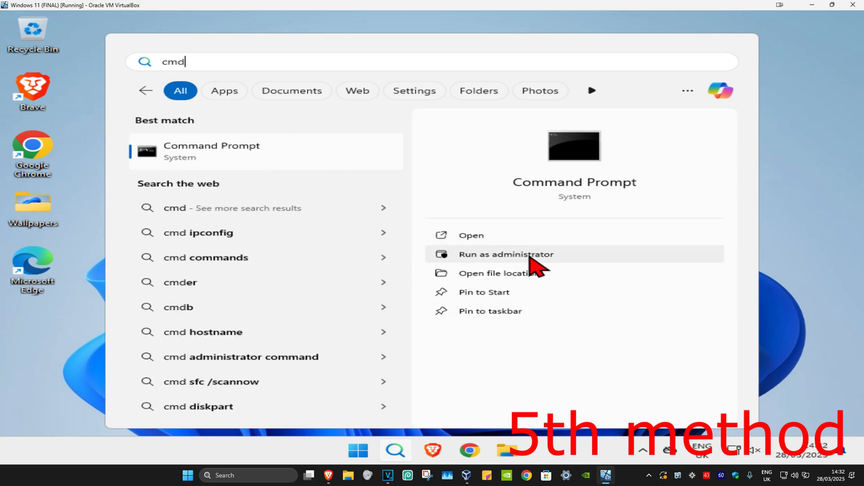
Run sfc /scannow in an administrator Command Prompt.
{"action": "left_click", "coordinate": [506, 254]}
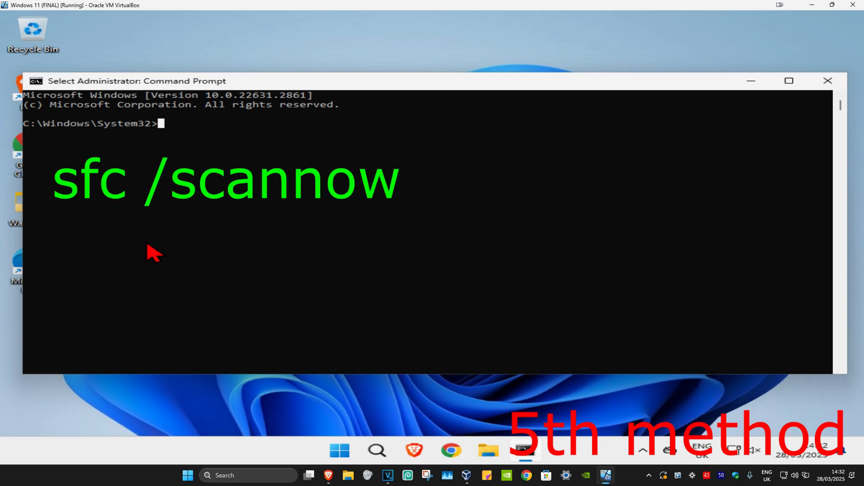
{"action": "type", "text": "sfc /scannow"}
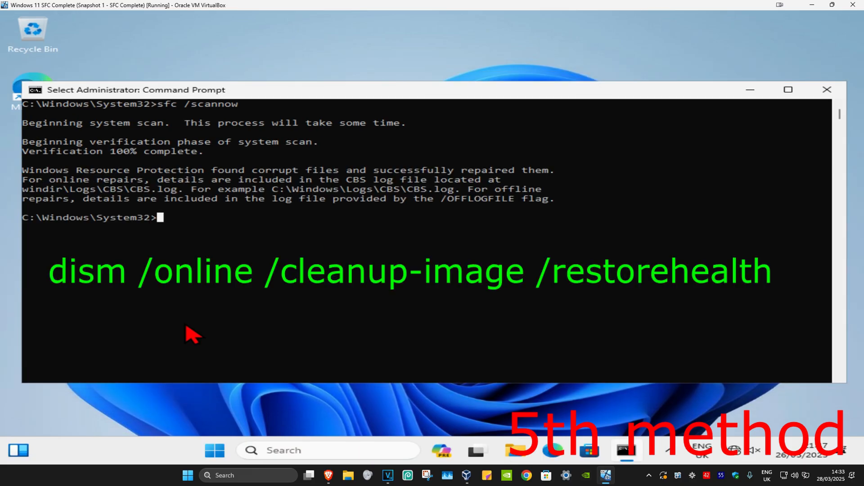
Enter dism /online /cleanup-image /restorehealth at the admin prompt.
{"action": "type", "text": "dism /"}
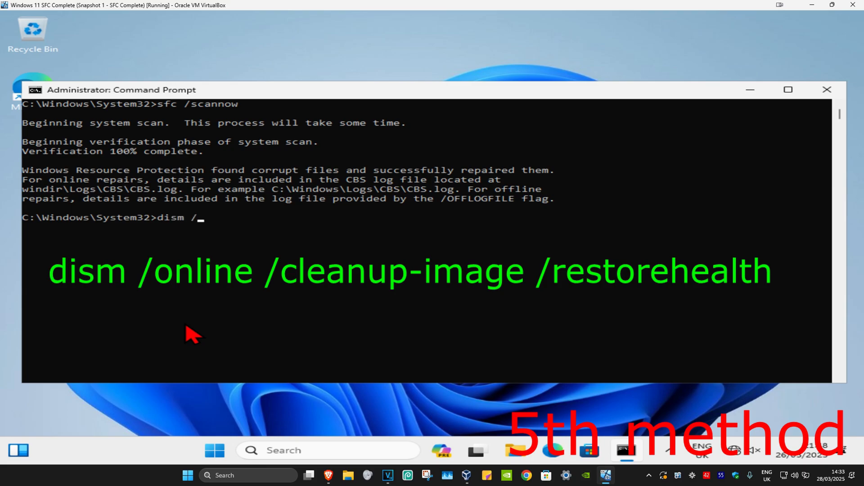
{"action": "type", "text": "online /cl"}
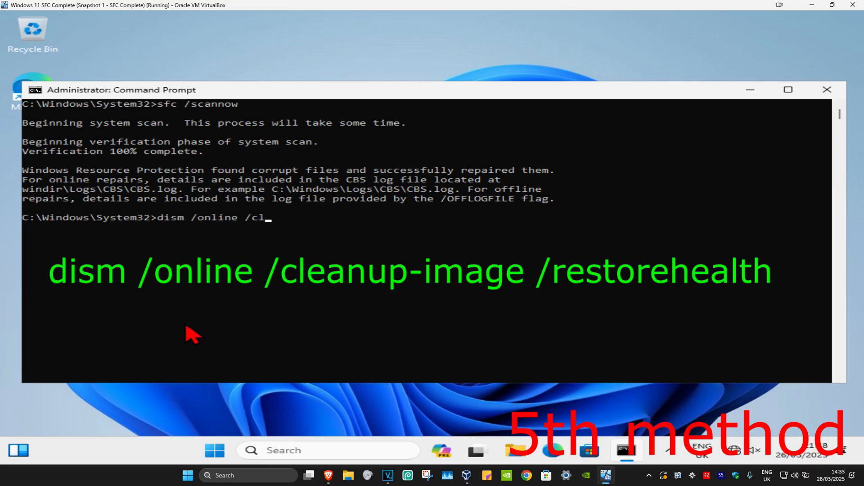
{"action": "type", "text": "eanup-image"}
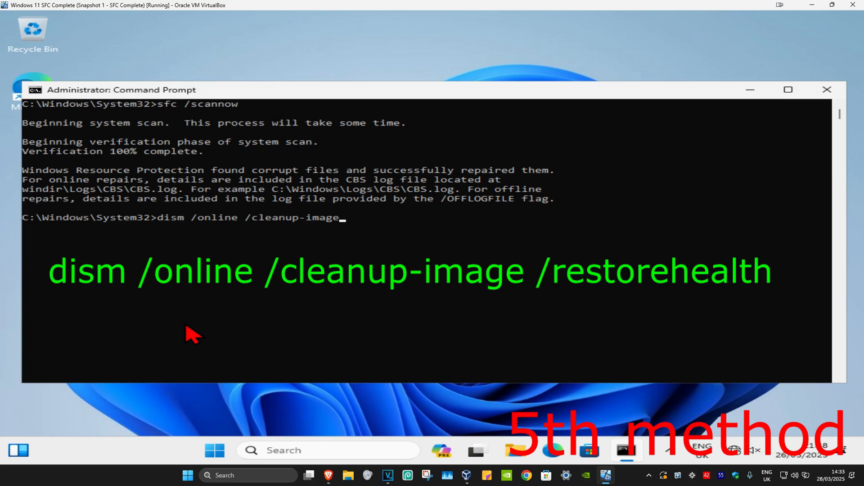
{"action": "type", "text": "/restor"}
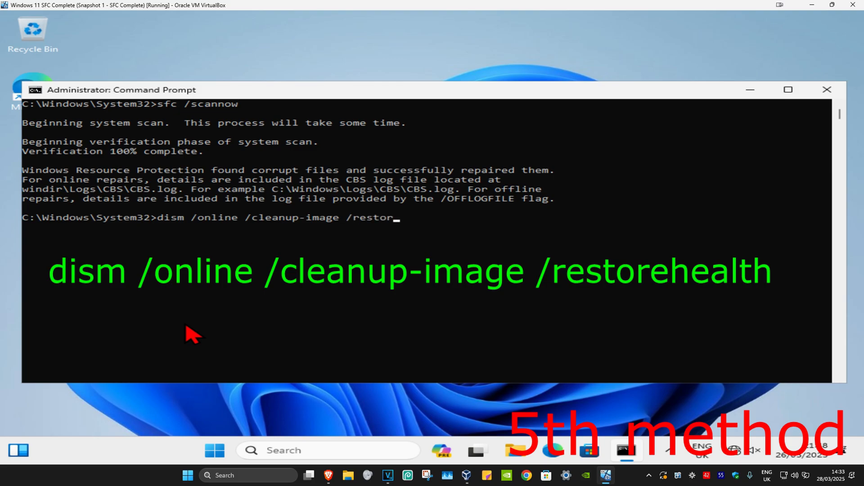